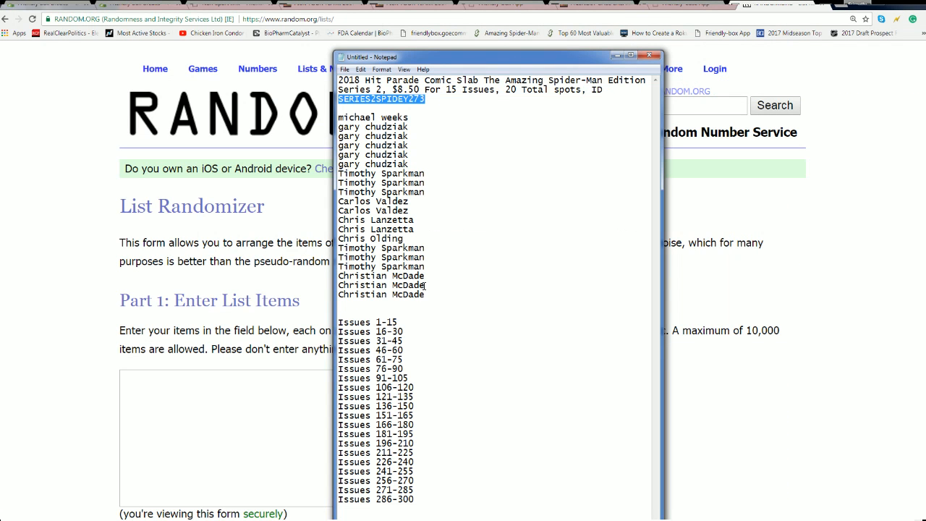
# - Select the block of owner names in the Notepad notes for copying
pyautogui.moveTo(338, 118); pyautogui.dragTo(425, 296)
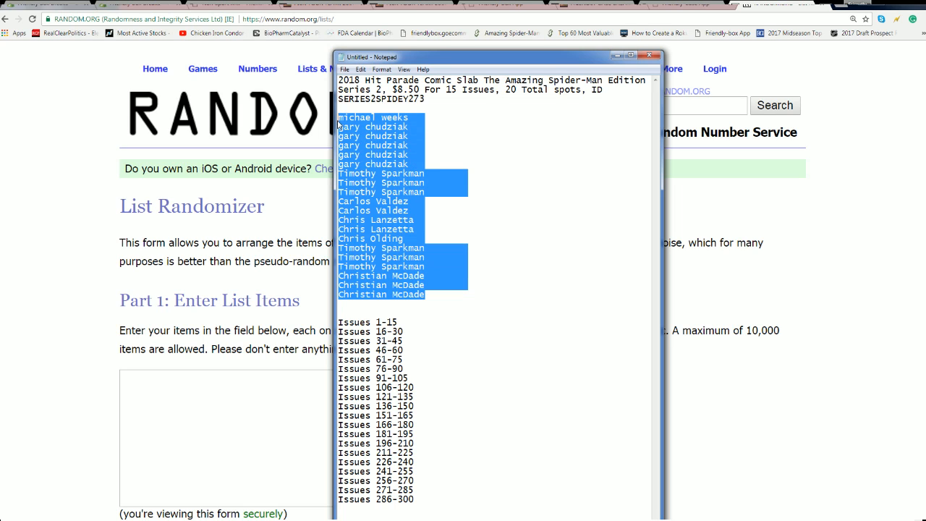
pyautogui.moveTo(562, 369)
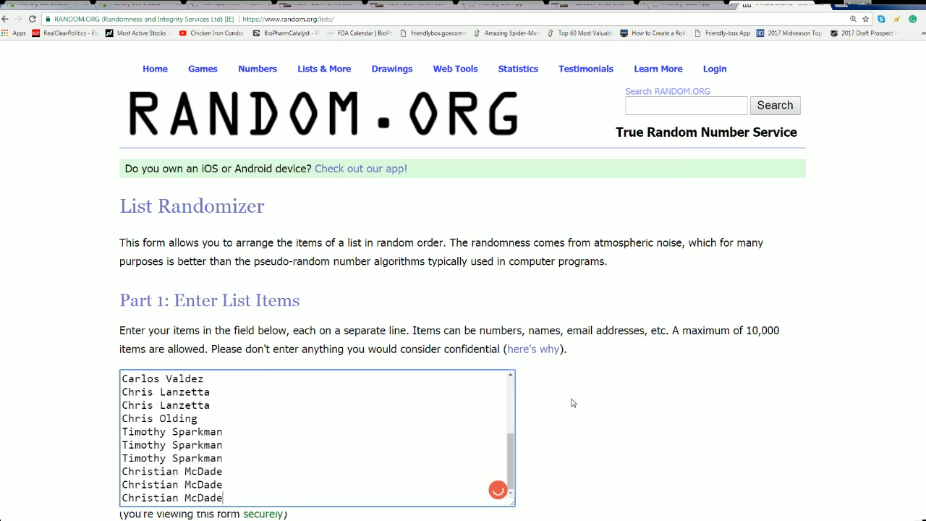
# - Randomize the 20 owner names, then reshuffle them six more times for a fresh order
pyautogui.scroll(-3)
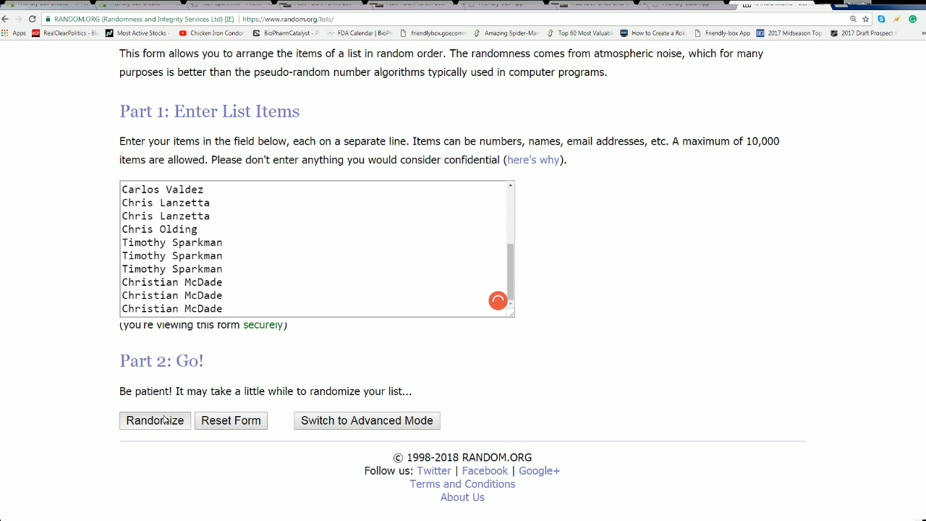
pyautogui.click(154, 420)
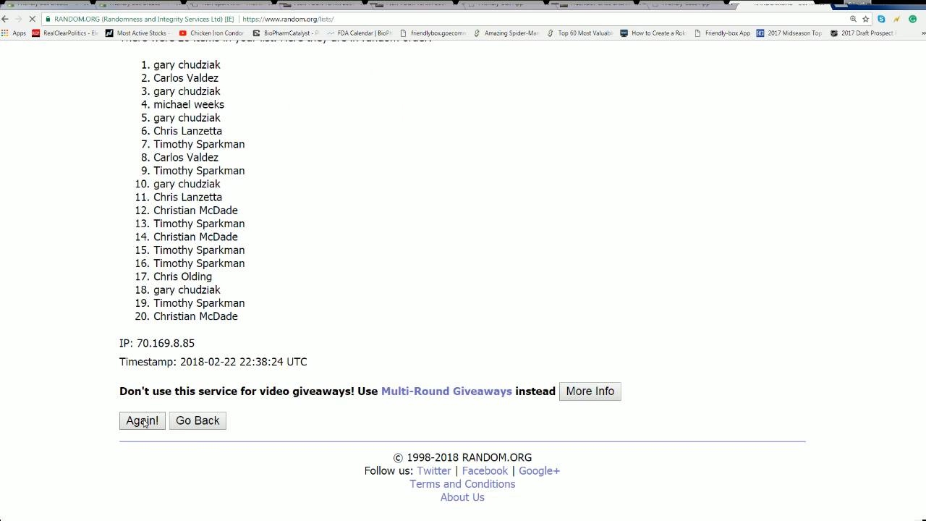
pyautogui.click(142, 420)
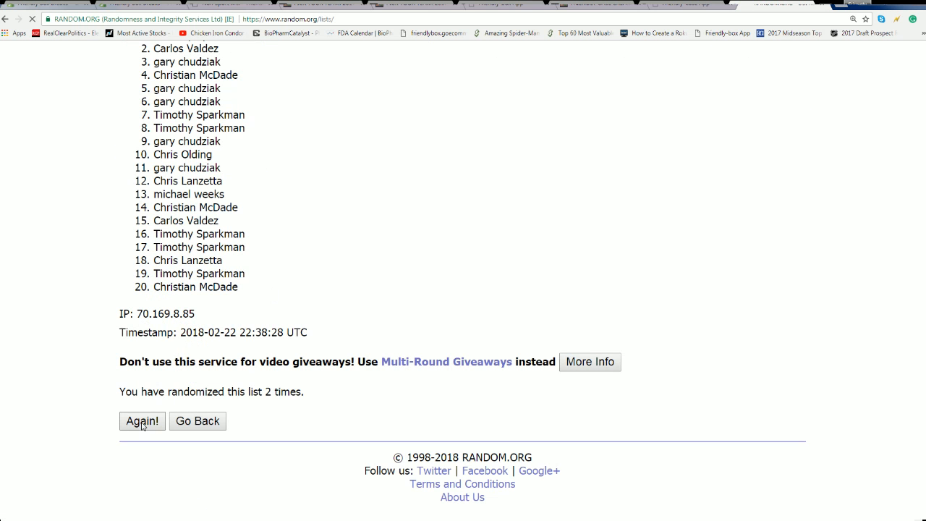
pyautogui.click(142, 422)
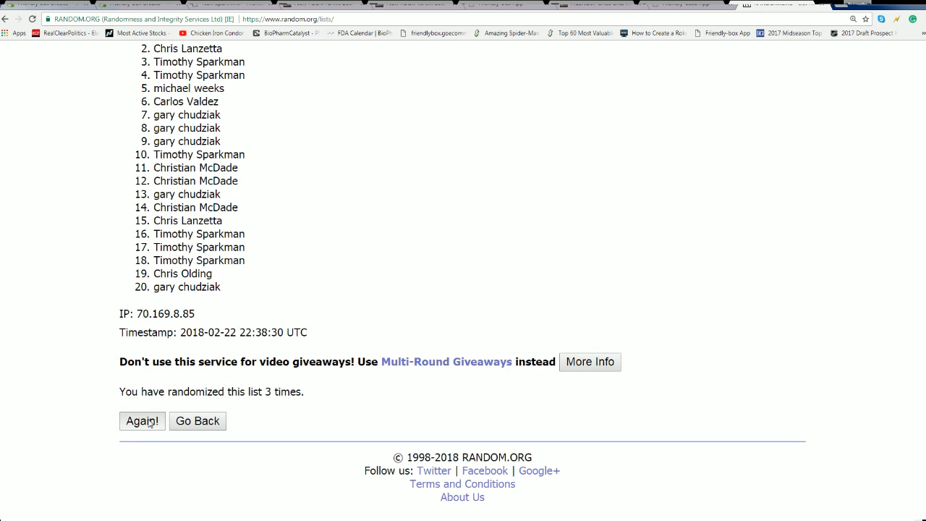
pyautogui.click(142, 421)
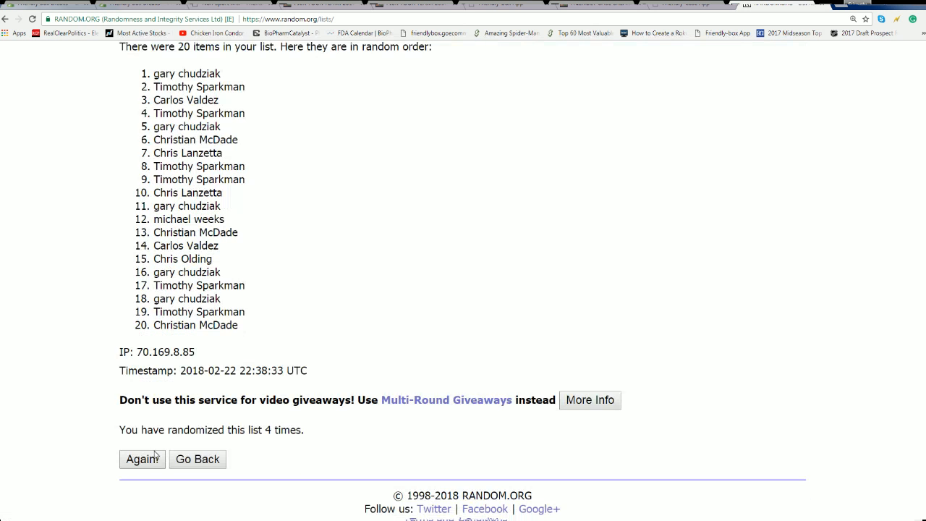
pyautogui.click(142, 458)
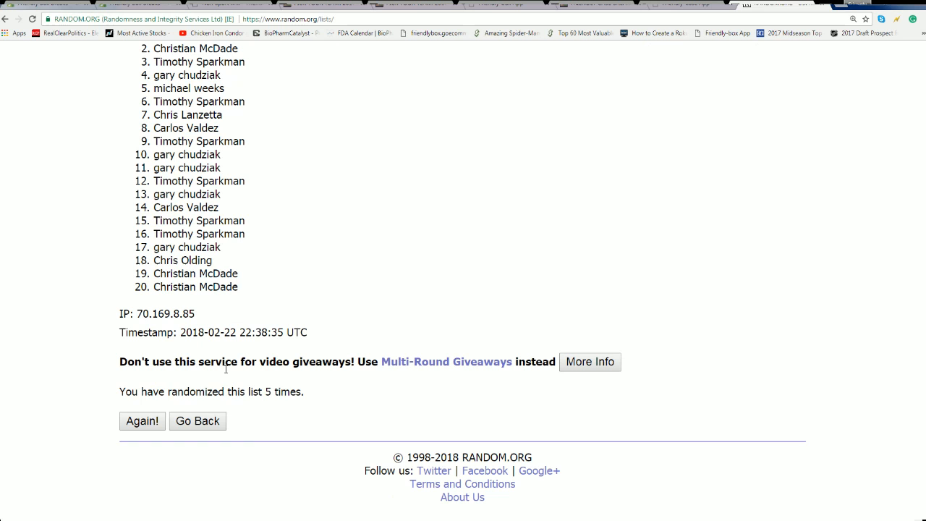
pyautogui.click(142, 420)
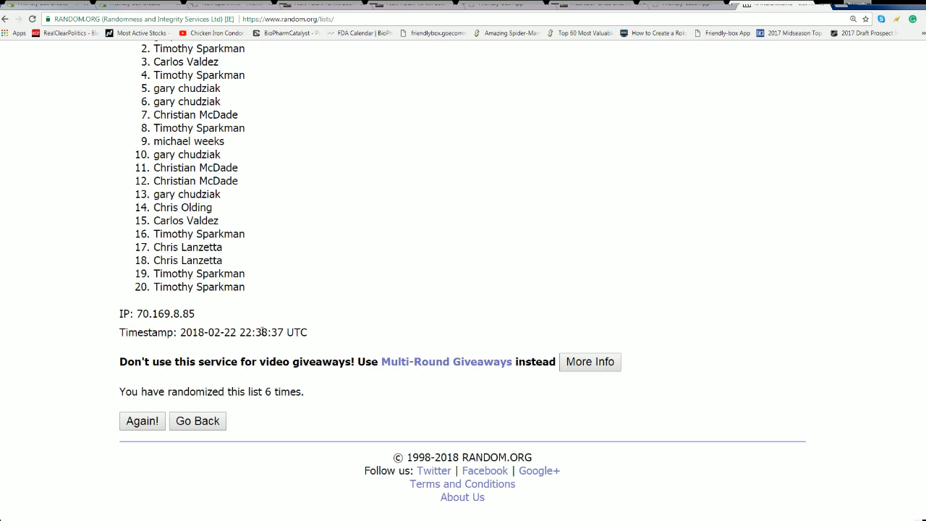
pyautogui.click(142, 421)
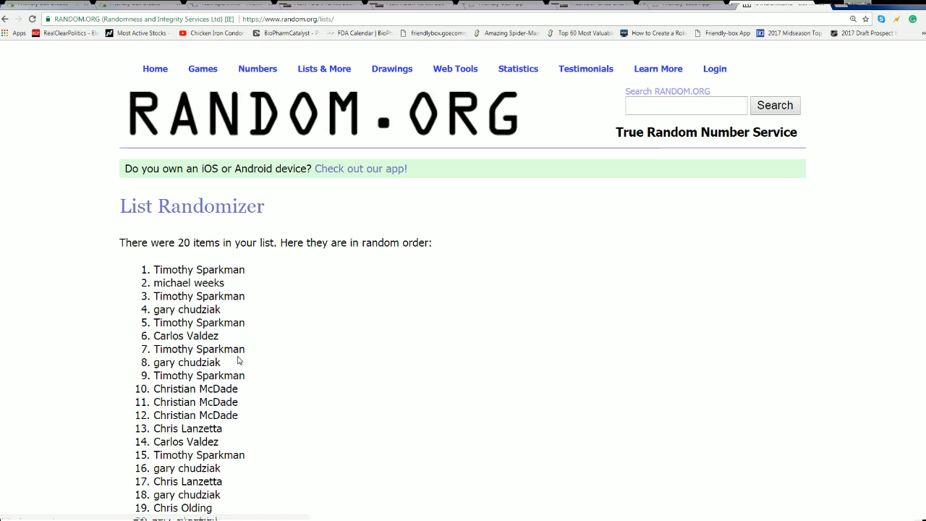
# - Scroll to the final randomized list of 20 owner names to copy it
pyautogui.scroll(-3)
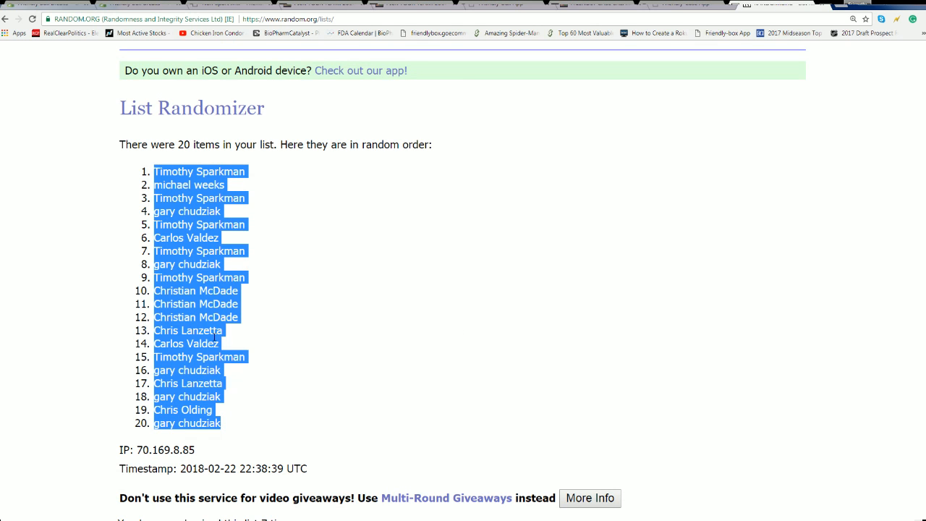
pyautogui.scroll(-3)
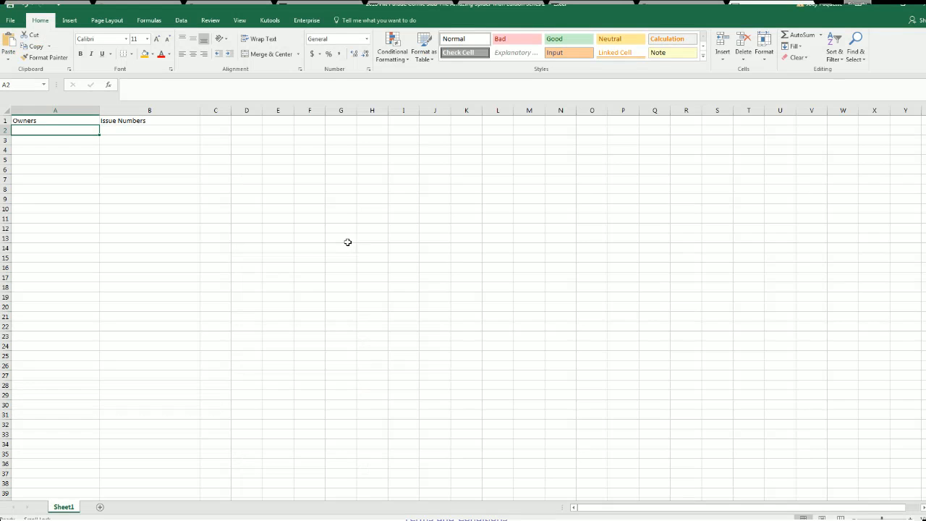
# - Paste the shuffled names under Owners in column A, then copy the issue ranges from Notepad
pyautogui.press('ctrl+v')
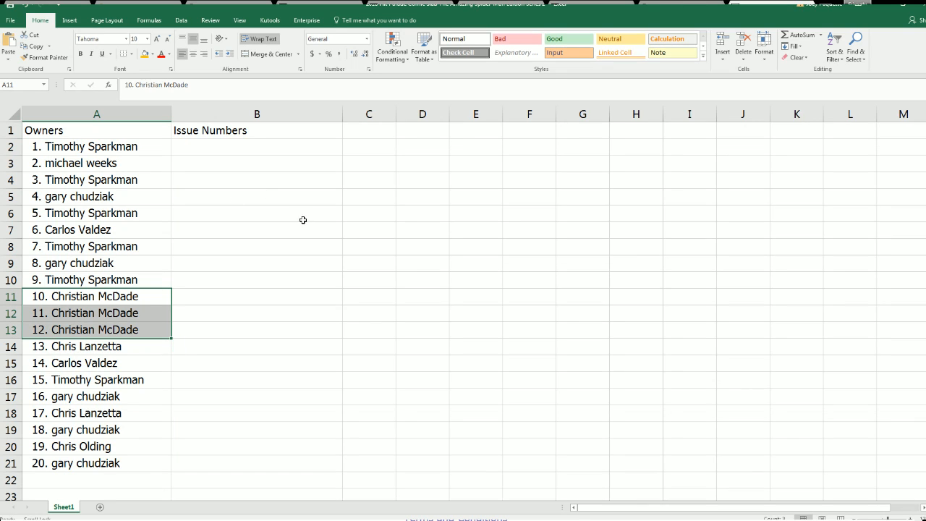
pyautogui.click(257, 147)
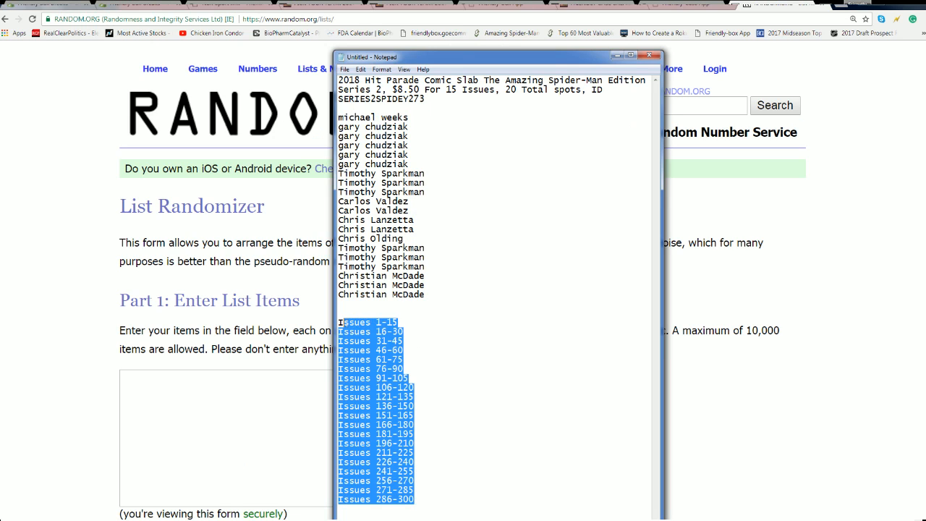
pyautogui.rightClick(376, 354)
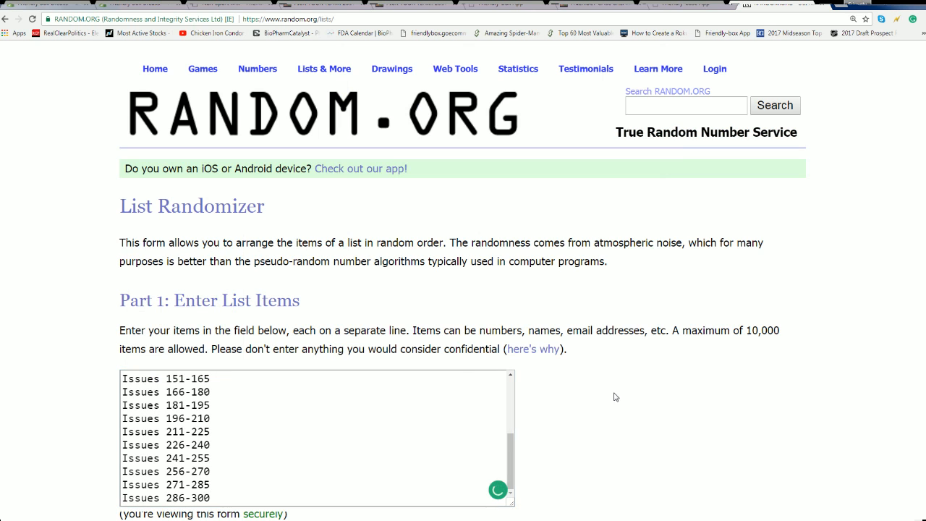
# - Randomize the 20 issue ranges seven times and copy the final order
pyautogui.scroll(-3)
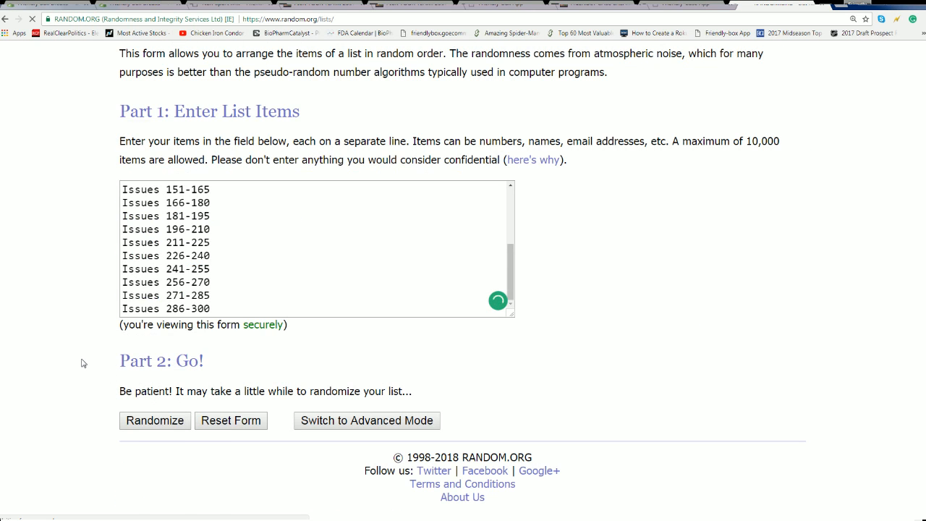
pyautogui.click(153, 420)
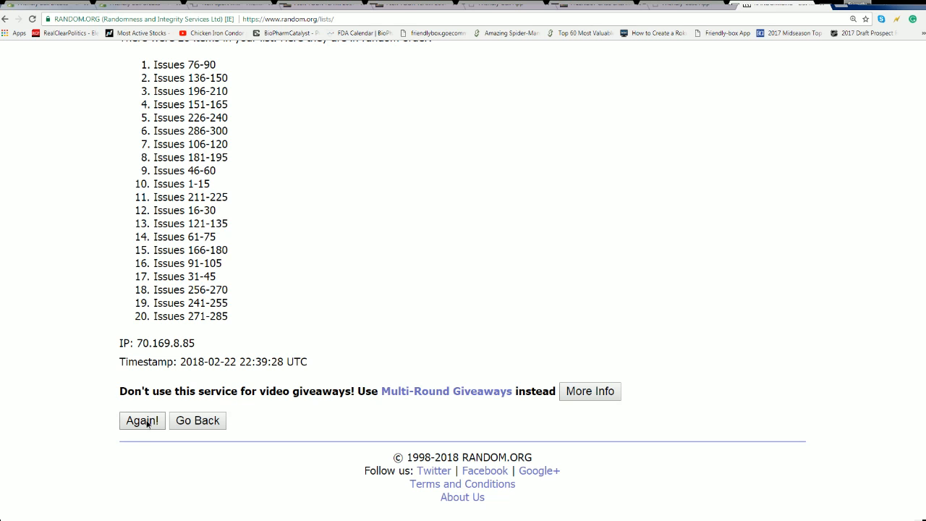
pyautogui.click(142, 420)
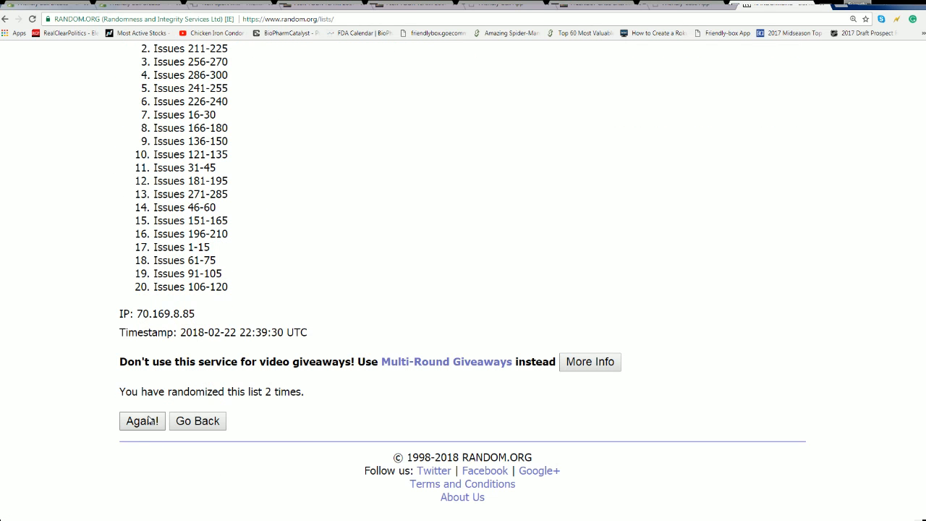
pyautogui.click(142, 421)
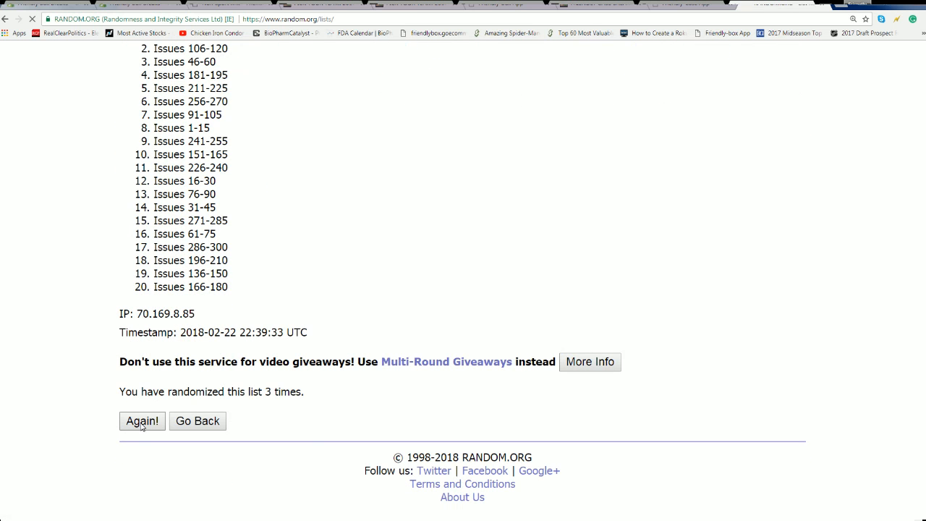
pyautogui.click(142, 421)
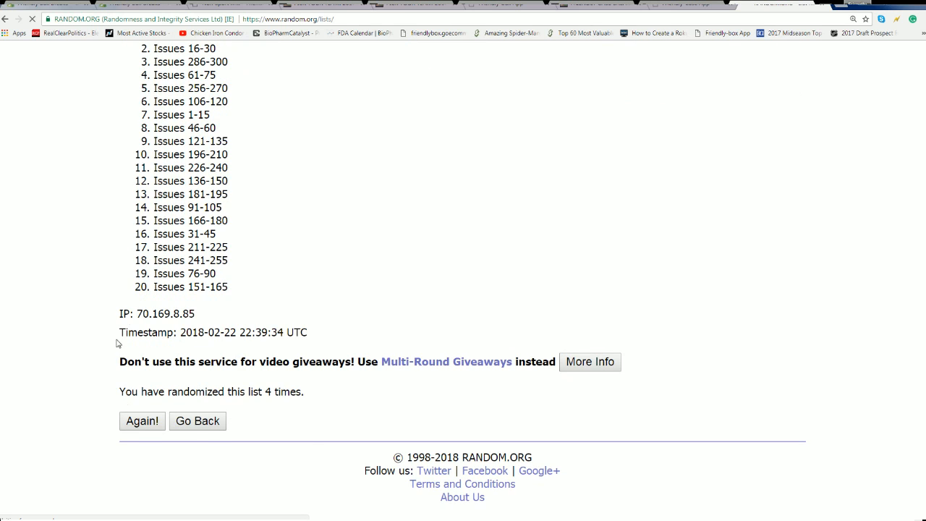
pyautogui.click(142, 421)
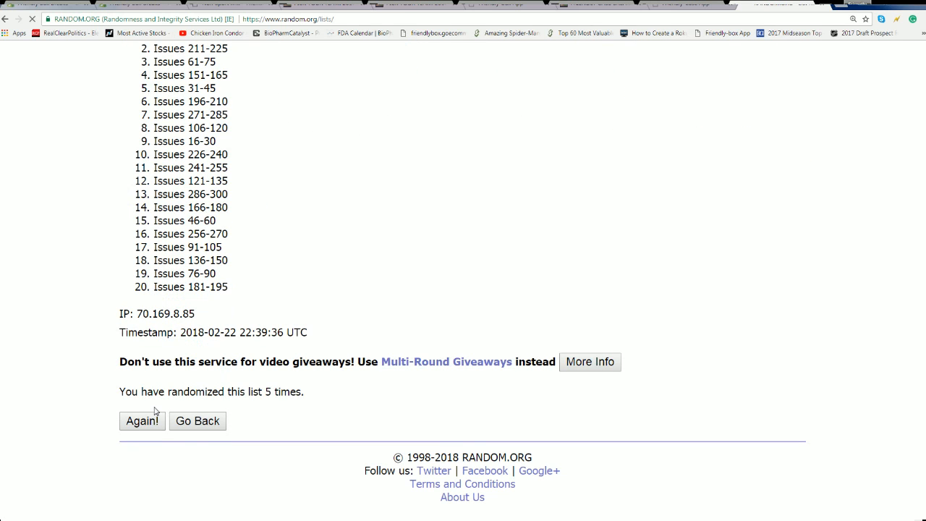
pyautogui.click(142, 421)
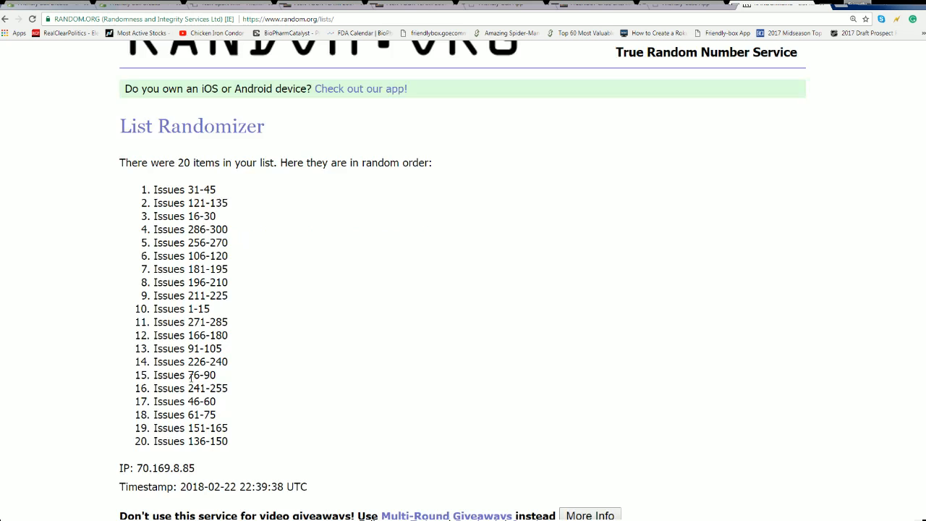
pyautogui.scroll(-3)
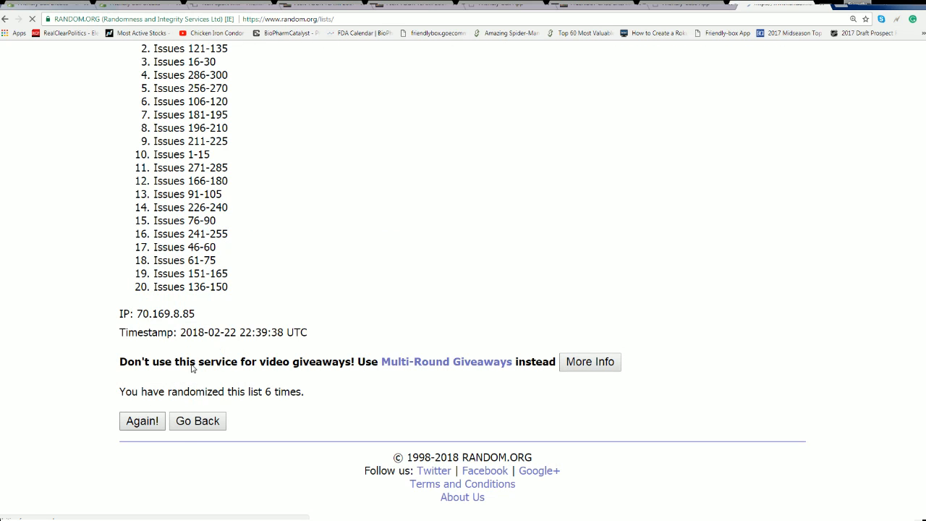
pyautogui.click(141, 420)
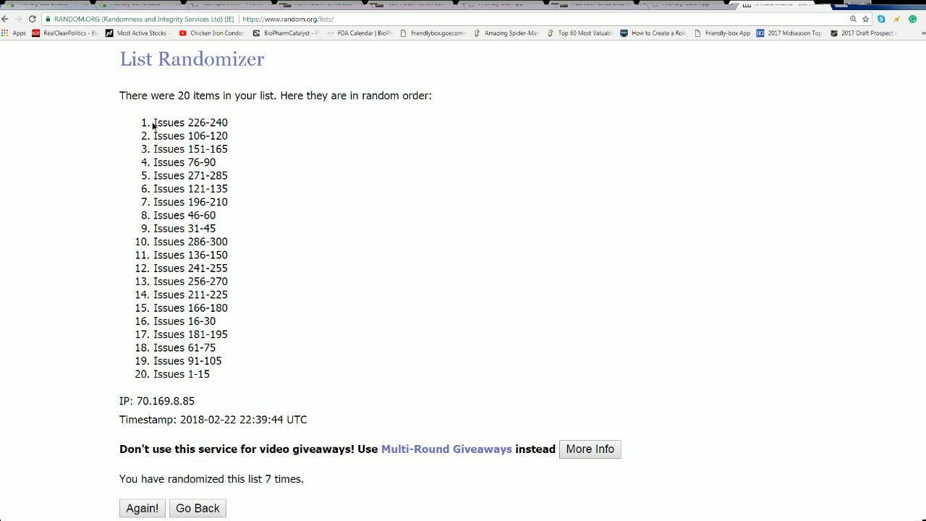
pyautogui.rightClick(191, 316)
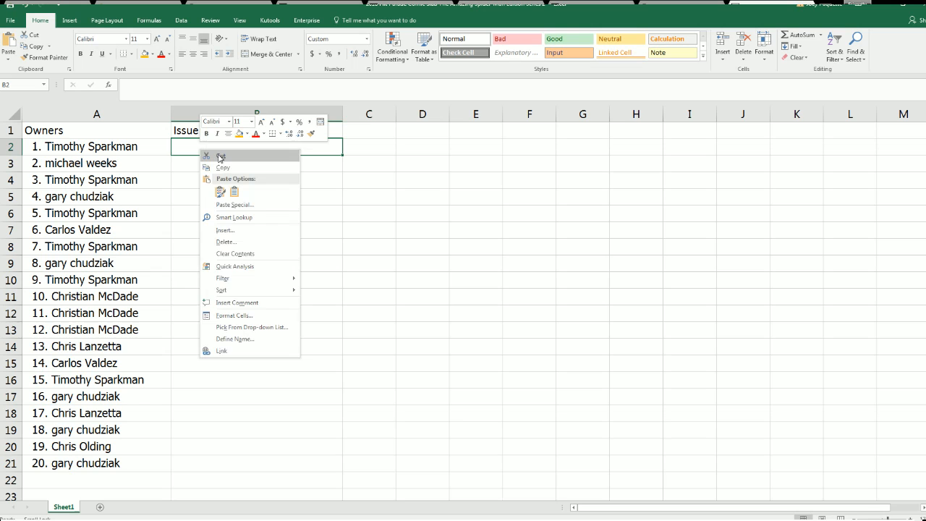
# - Paste the shuffled issue ranges into column B and narrow column A to fit the names
pyautogui.click(220, 156)
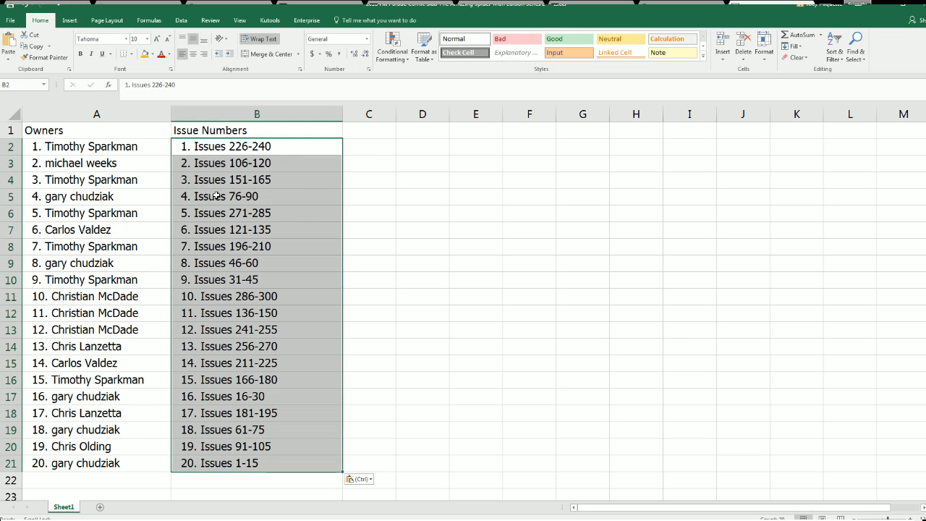
pyautogui.click(95, 112)
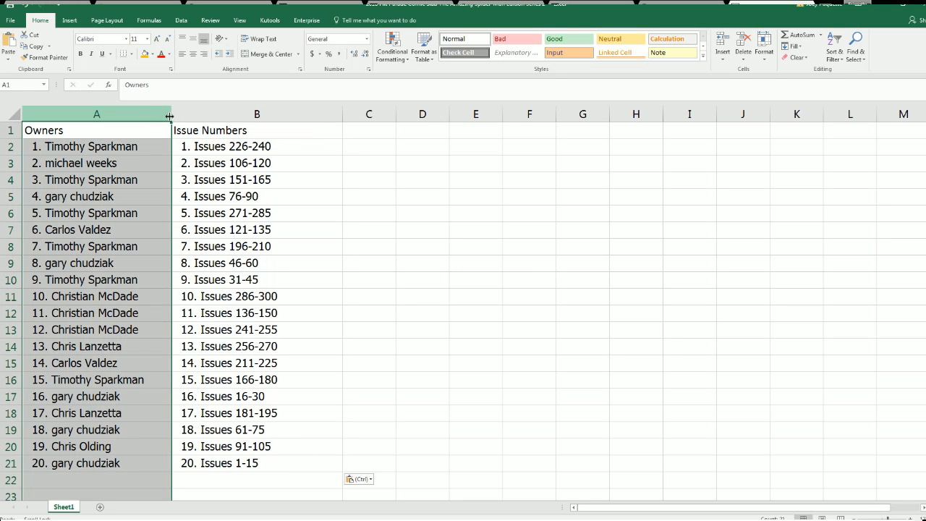
pyautogui.moveTo(169, 113); pyautogui.dragTo(155, 113)
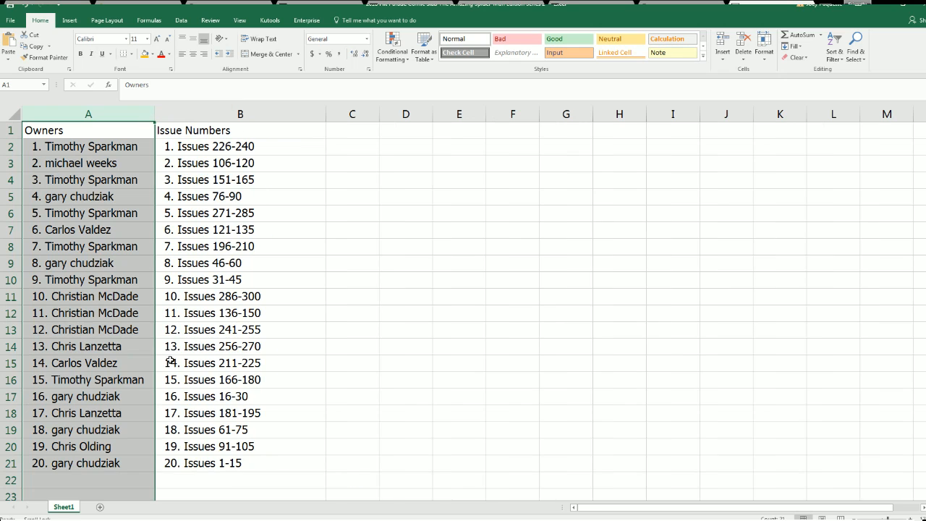